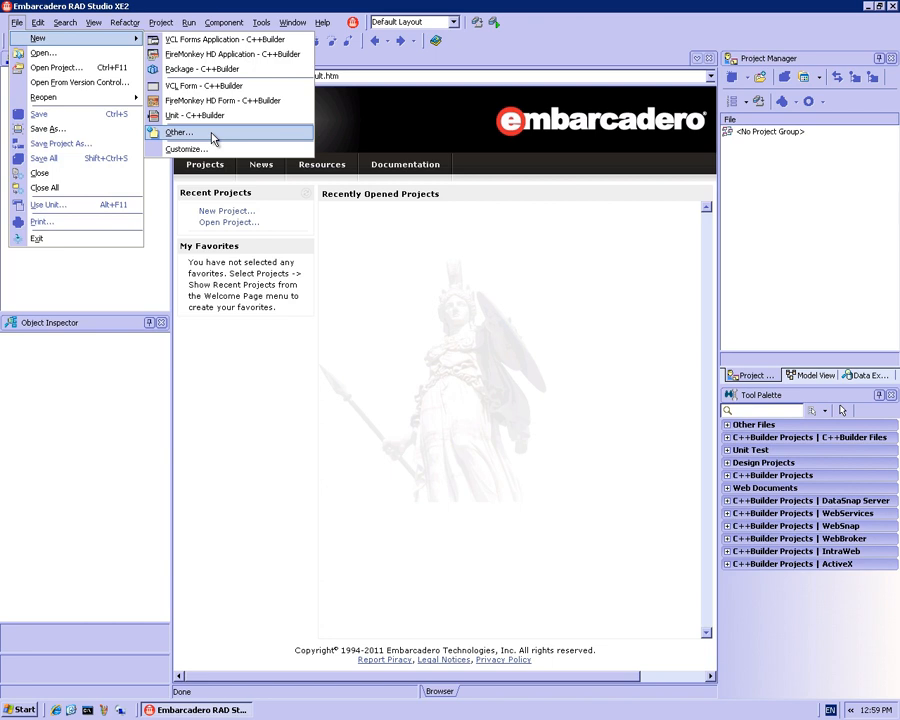
pyautogui.moveTo(222, 40)
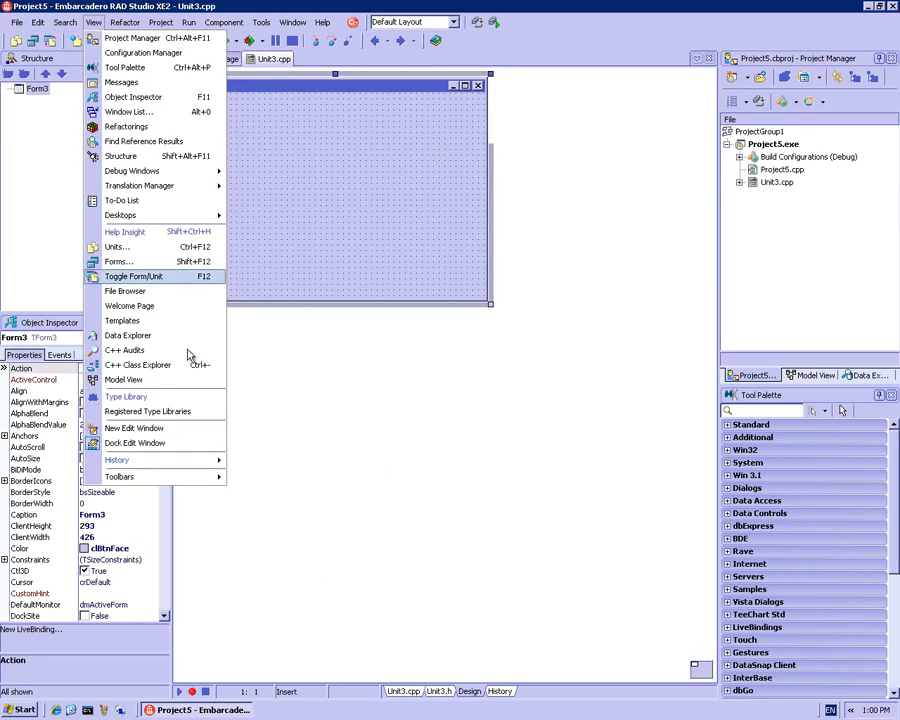
pyautogui.moveTo(124, 350)
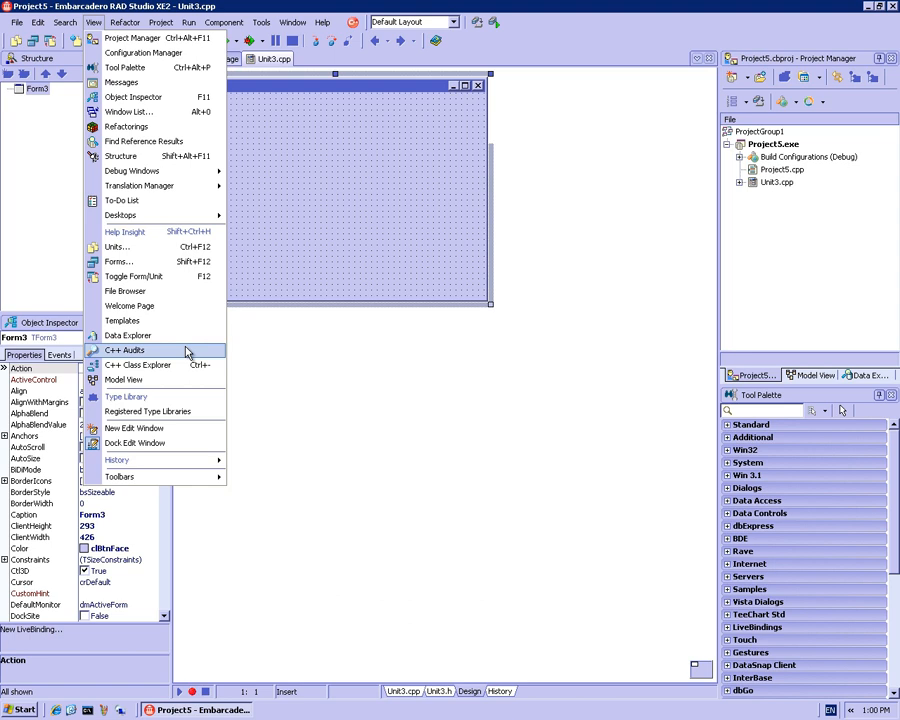
# - Show the C++ Audits results view for the new VCL forms project
pyautogui.click(124, 350)
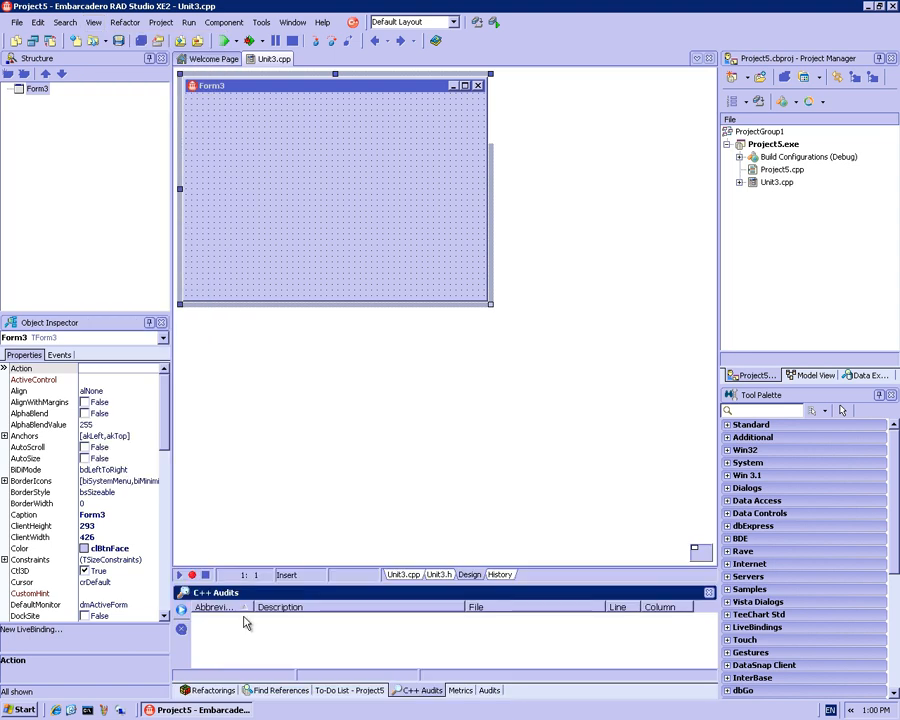
pyautogui.moveTo(396, 636)
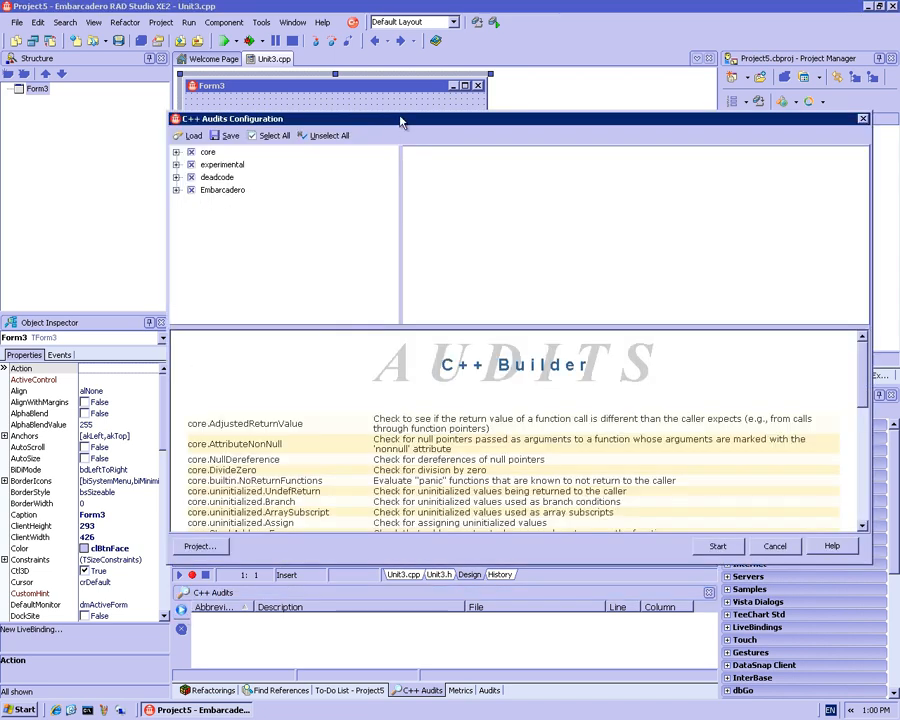
# - Expand the core audit group and view the DivideZero audit description
pyautogui.moveTo(400, 118); pyautogui.dragTo(344, 118)
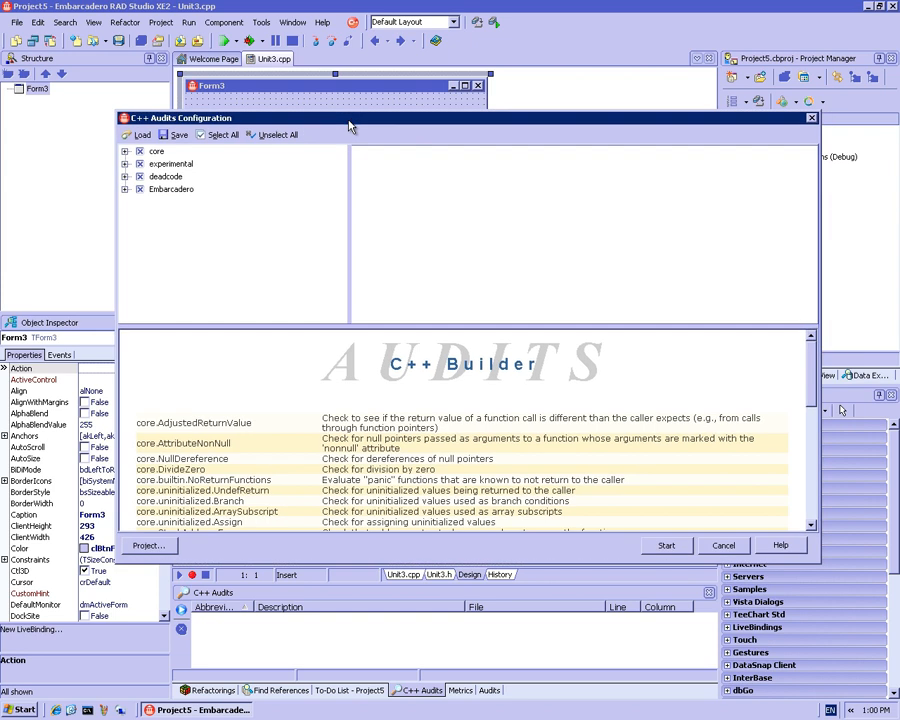
pyautogui.moveTo(412, 332)
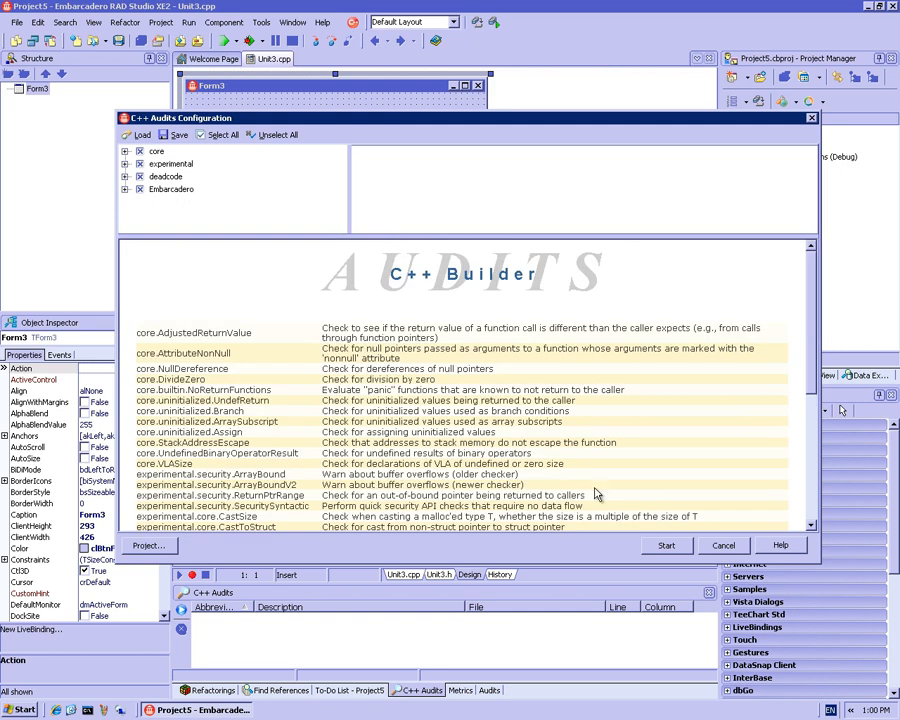
pyautogui.moveTo(810, 338)
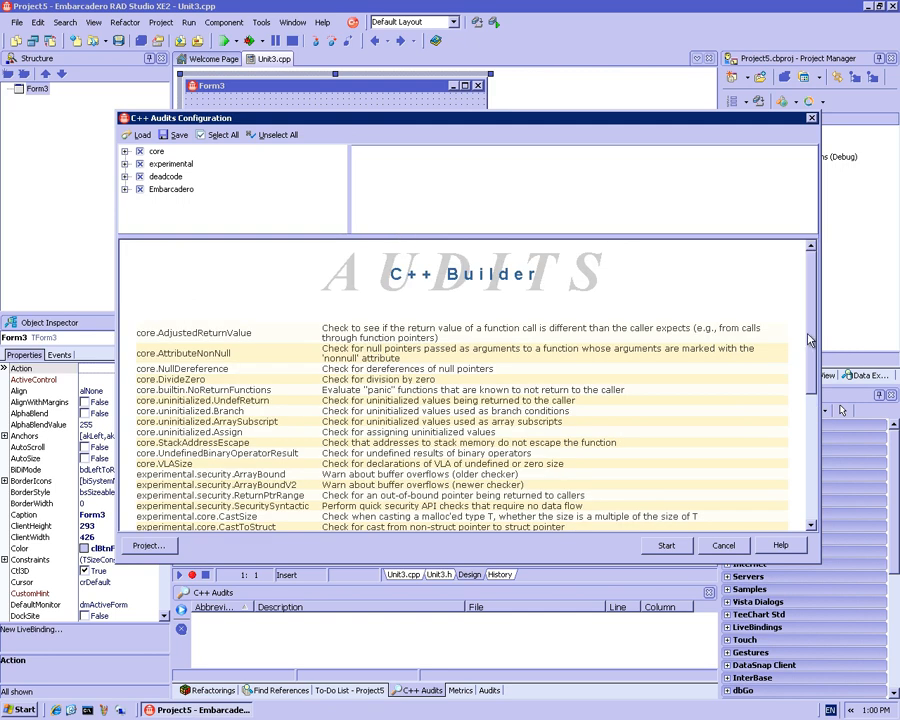
pyautogui.moveTo(824, 316)
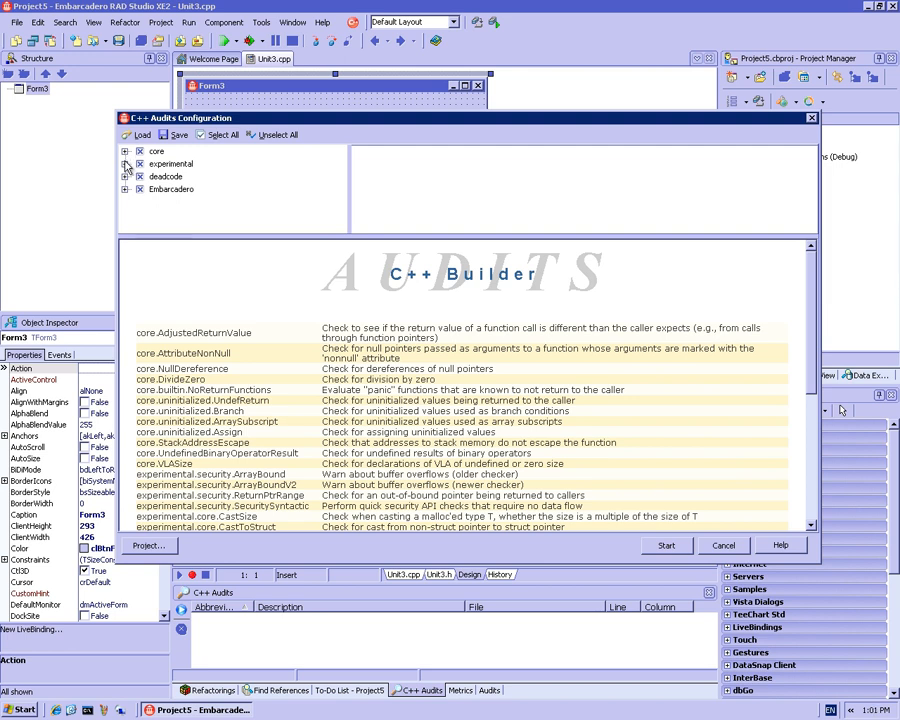
pyautogui.click(124, 152)
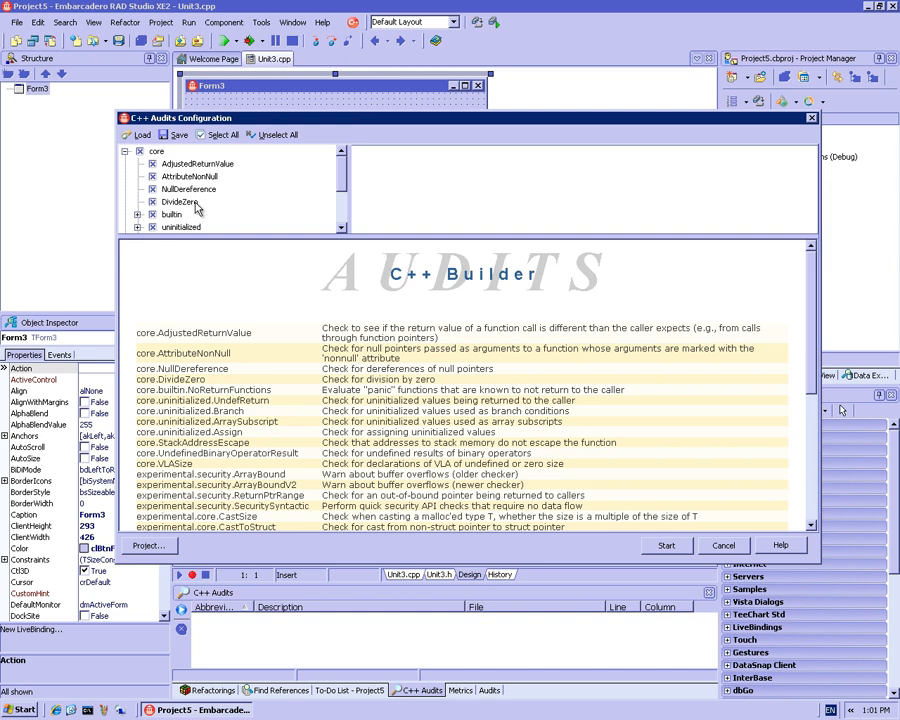
pyautogui.click(180, 200)
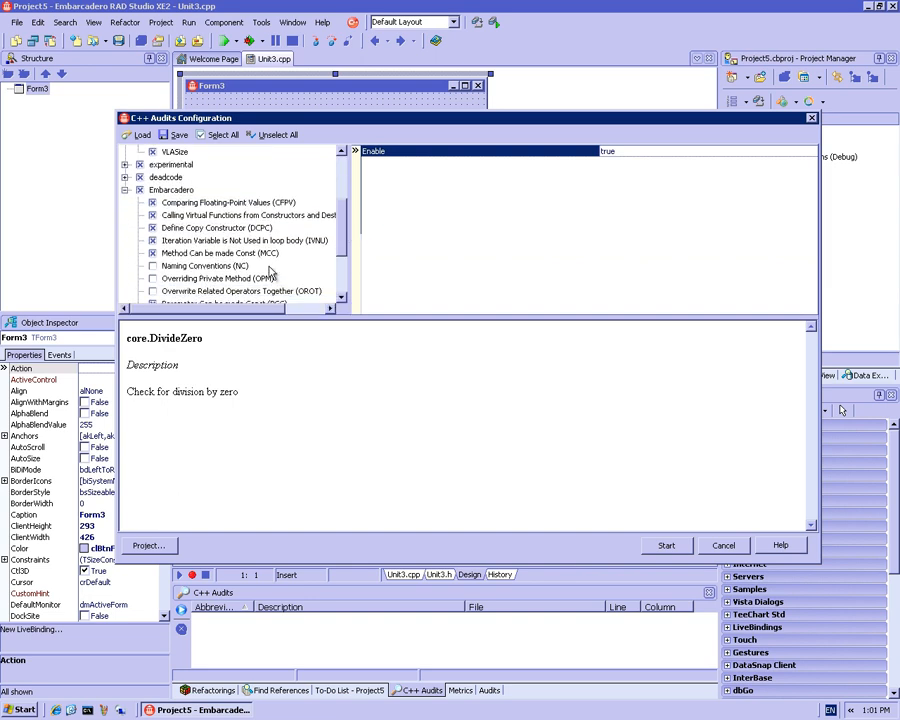
# - Review the Naming Conventions and Comparing Floating-Point Values audits, then browse the Embarcadero list
pyautogui.click(210, 264)
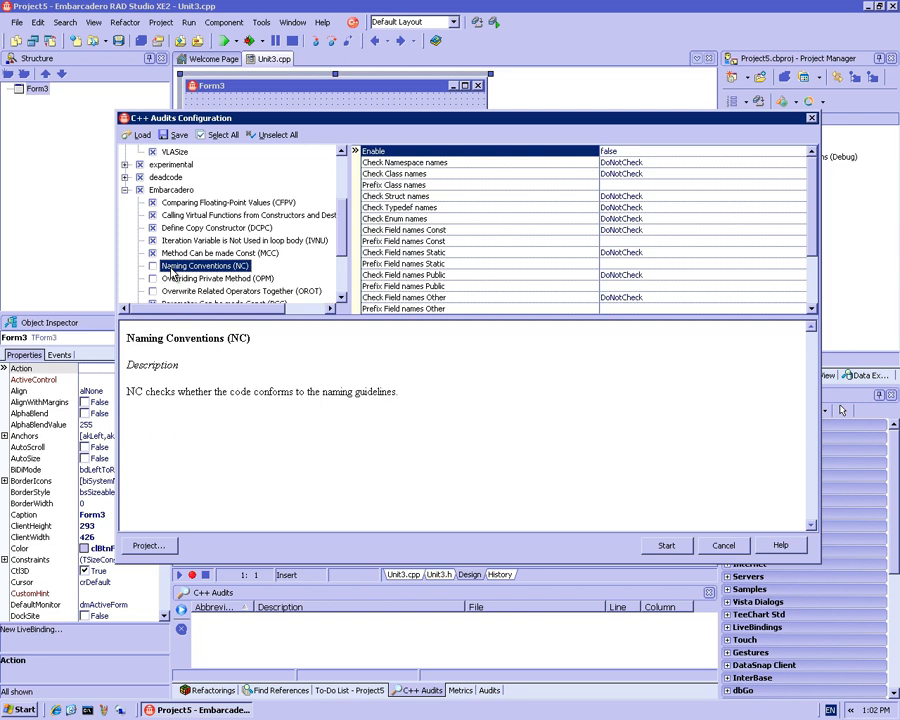
pyautogui.click(228, 202)
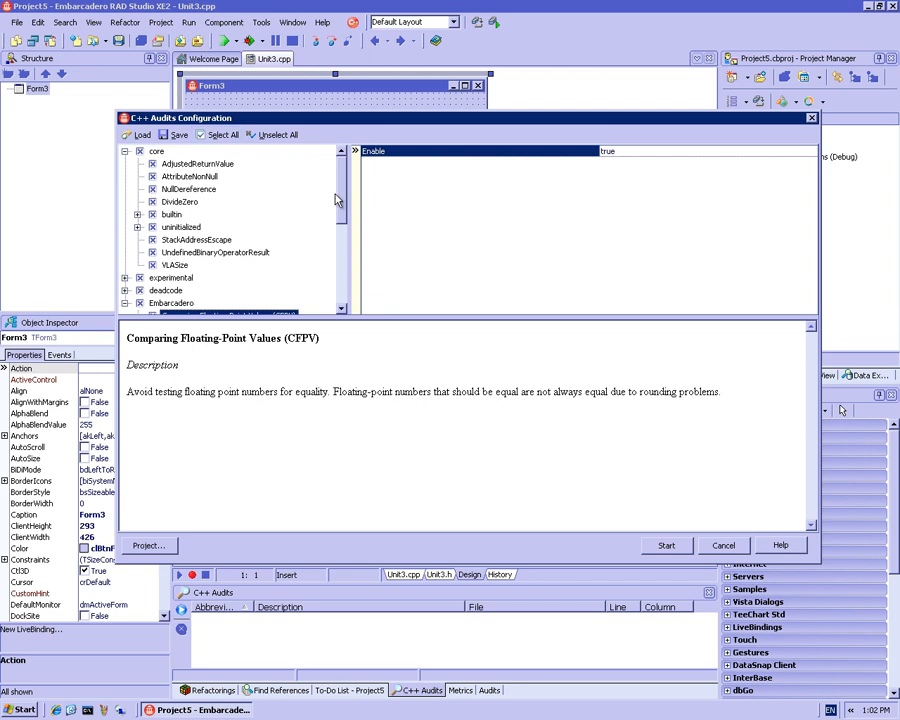
pyautogui.scroll(-3)
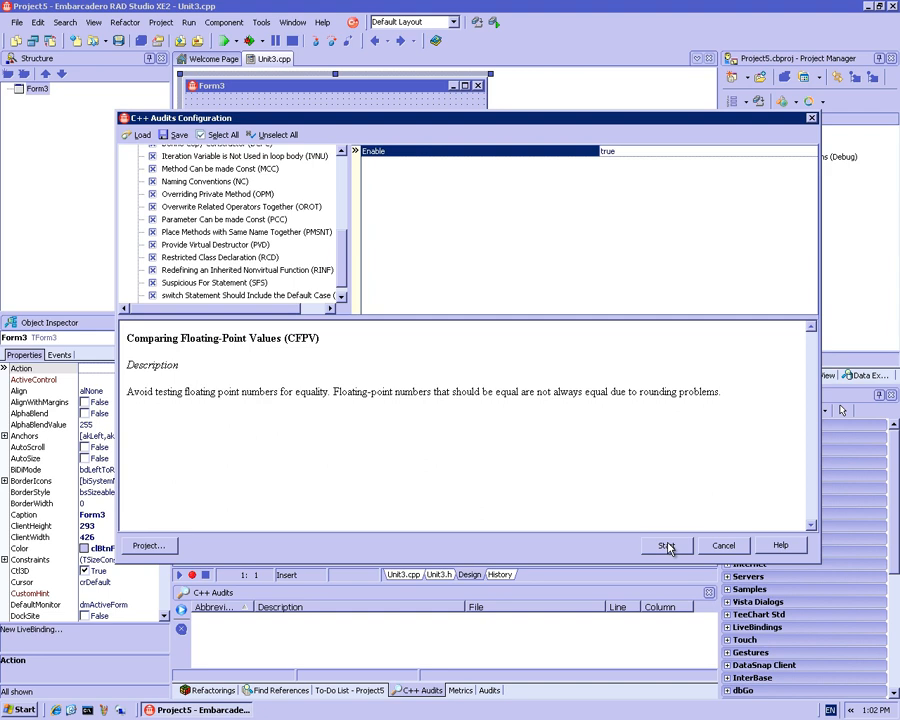
# - Start the configured audit run on the project
pyautogui.click(668, 544)
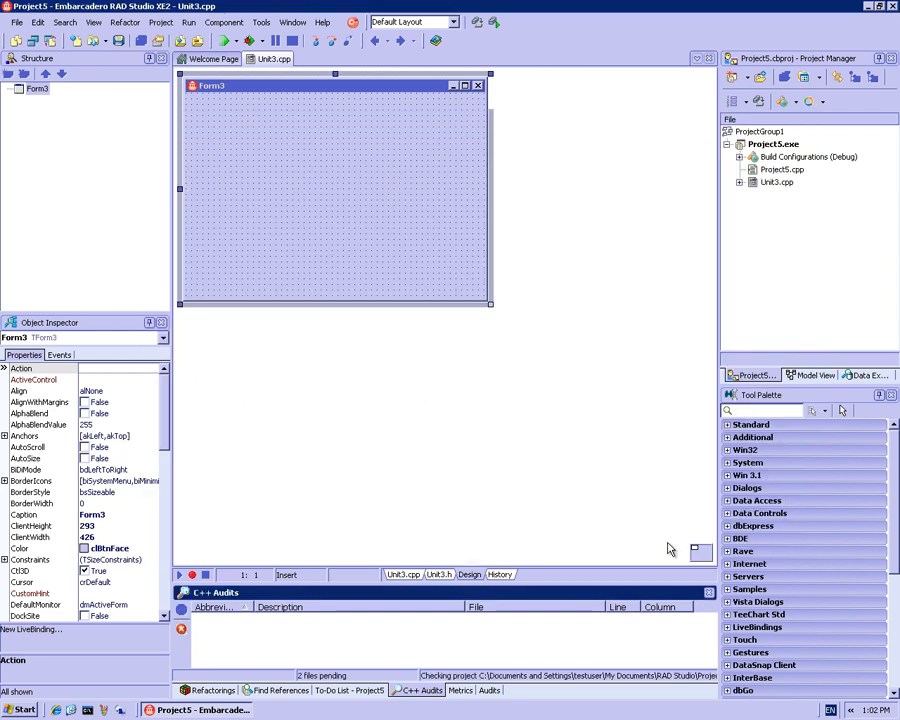
pyautogui.moveTo(310, 682)
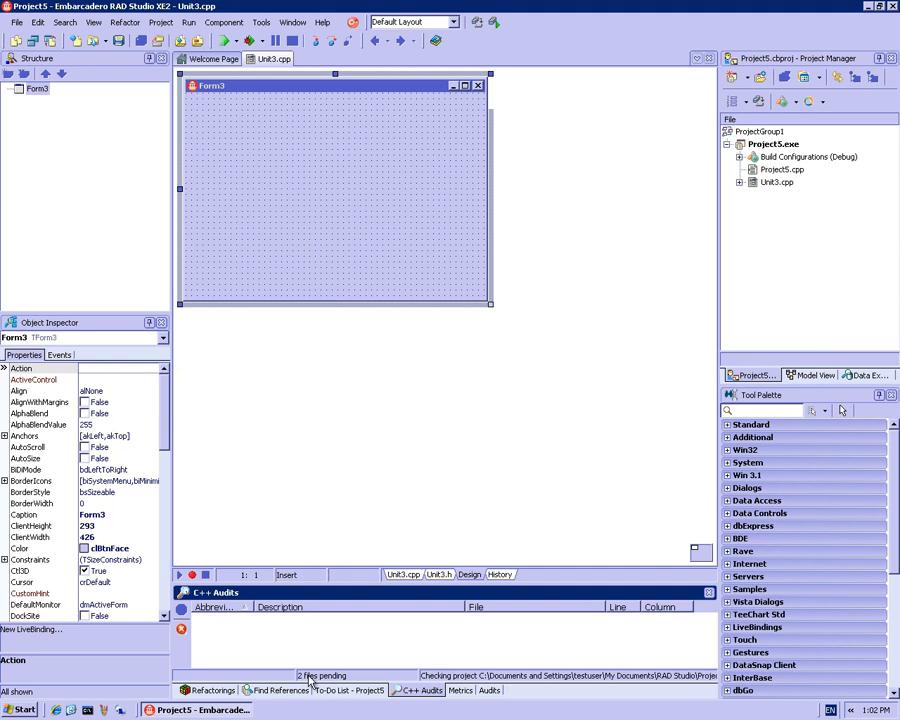
pyautogui.moveTo(318, 684)
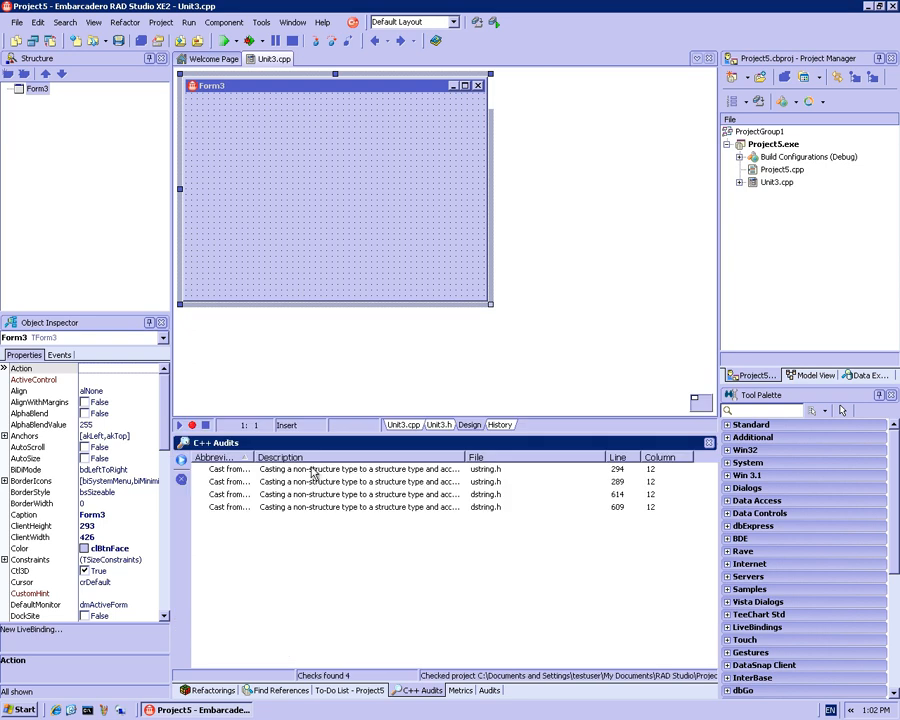
pyautogui.moveTo(300, 480)
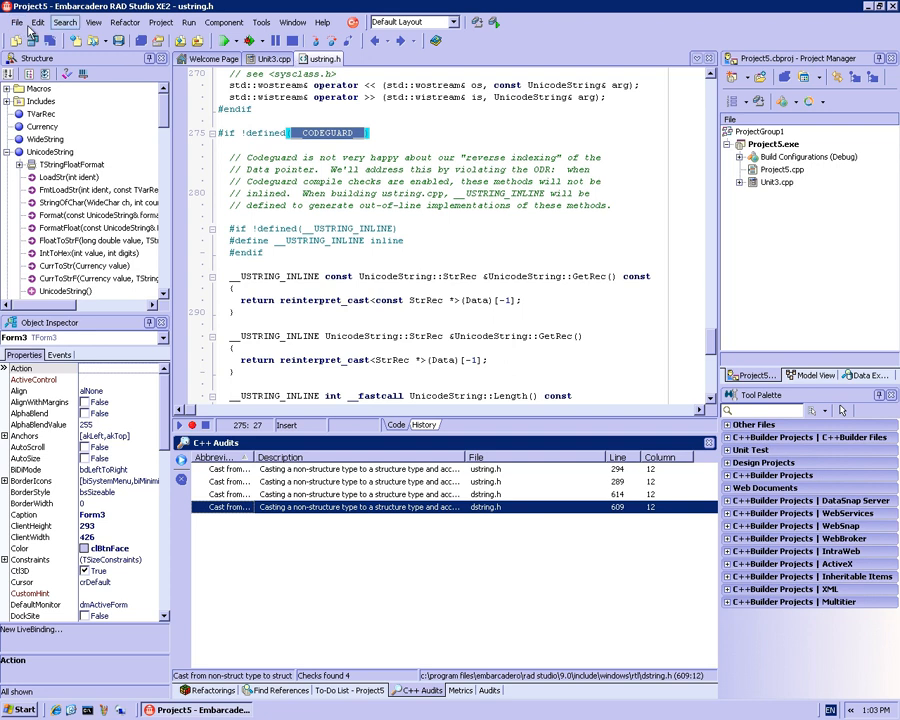
# - Close all open projects and start a new console application from the gallery
pyautogui.click(16, 22)
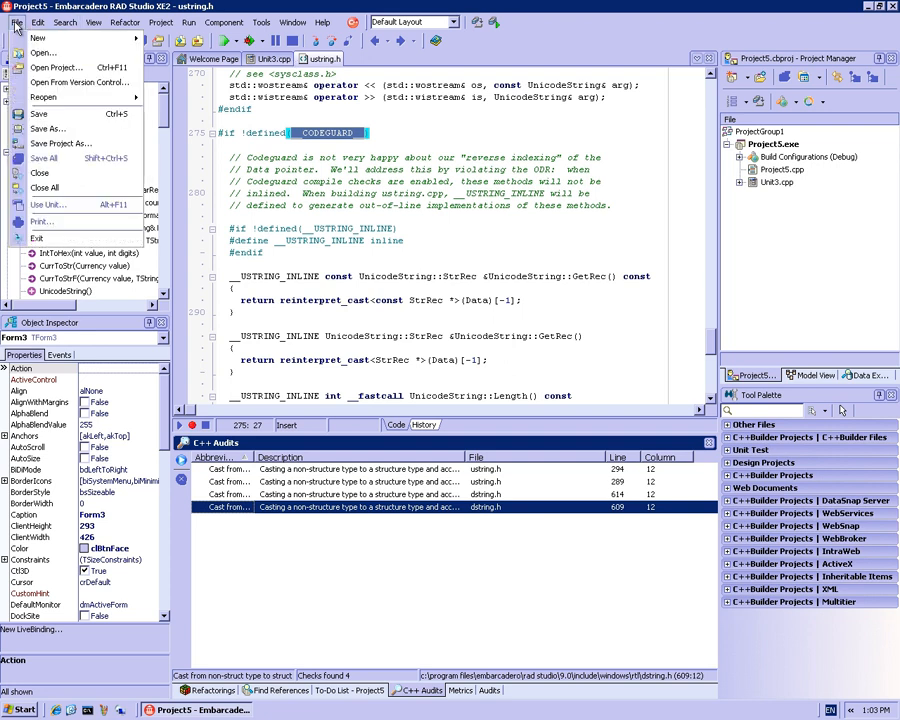
pyautogui.moveTo(44, 188)
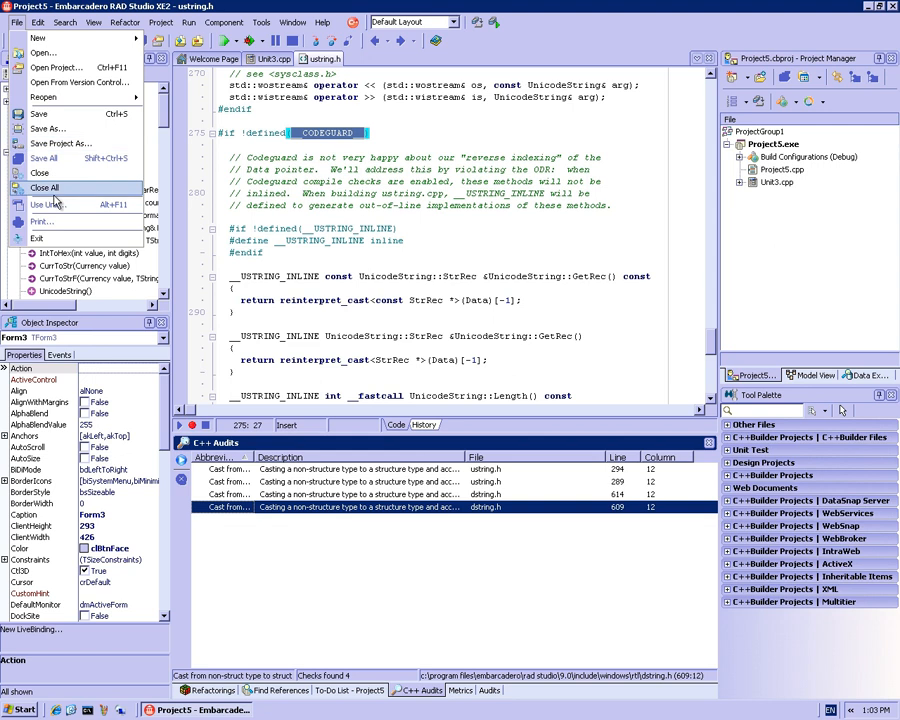
pyautogui.click(44, 188)
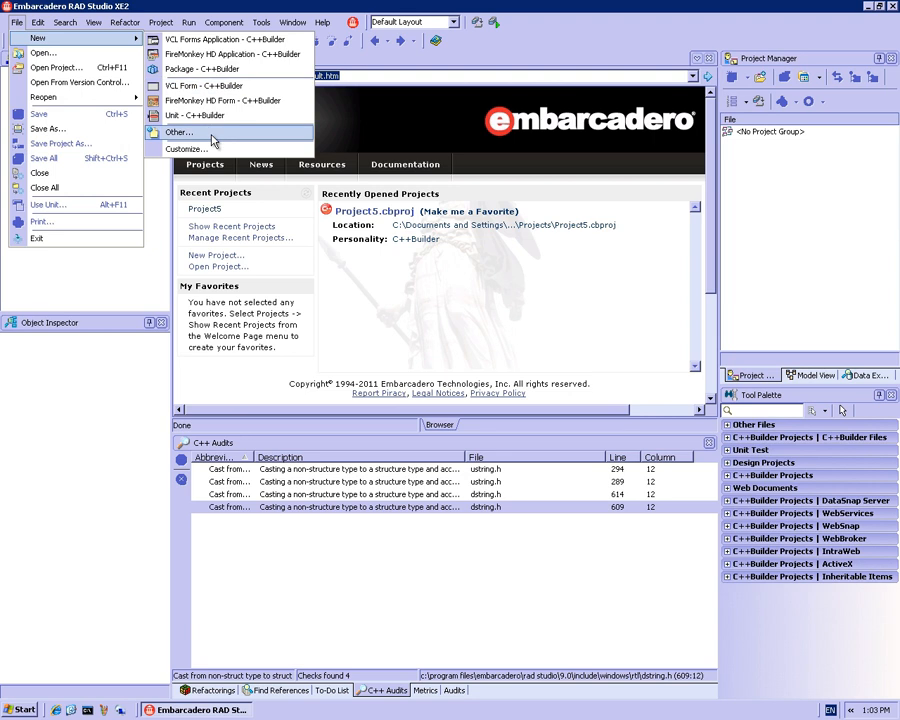
pyautogui.click(178, 114)
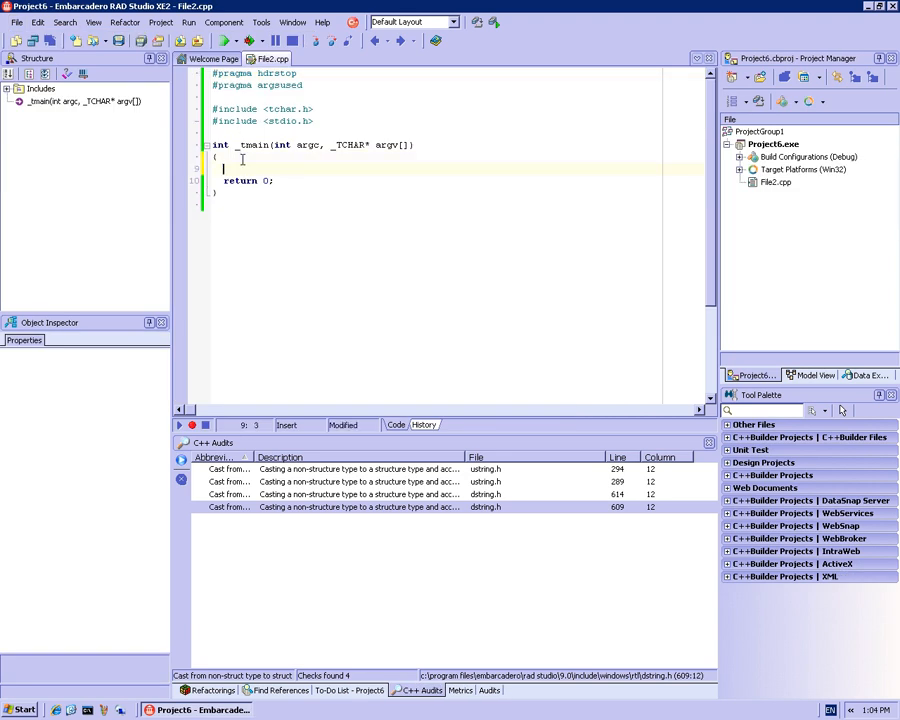
# - Add printf("Hello\n"); inside _tmain of File2.cpp
pyautogui.write('printf("Hello\\n");')
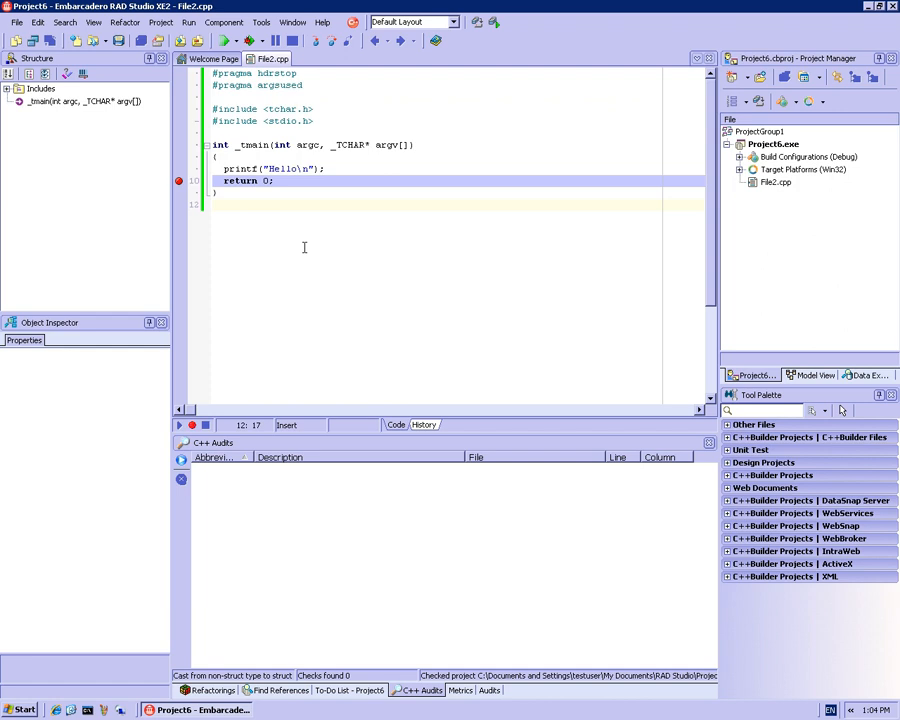
pyautogui.click(36, 40)
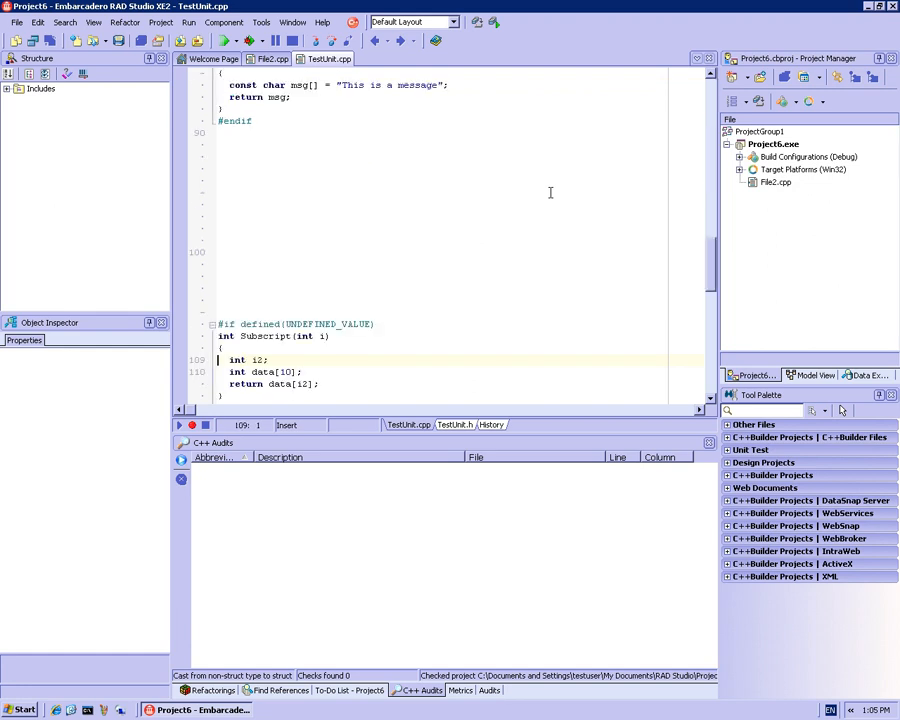
# - Copy the NON_NULL_PARAMS functions from TestUnit.cpp into File2.cpp above _tmain
pyautogui.click(270, 58)
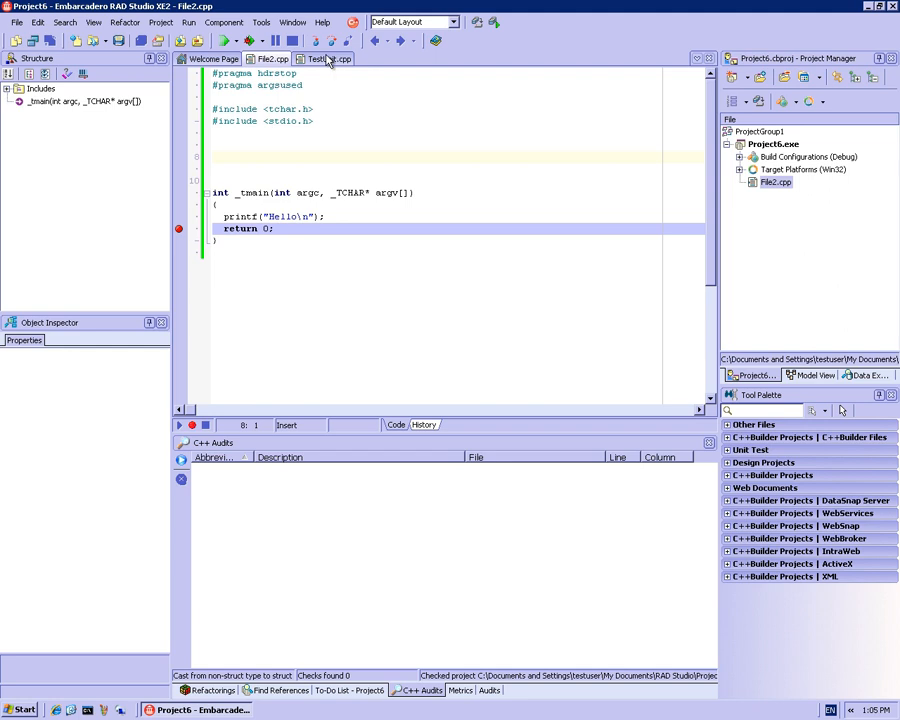
pyautogui.click(328, 58)
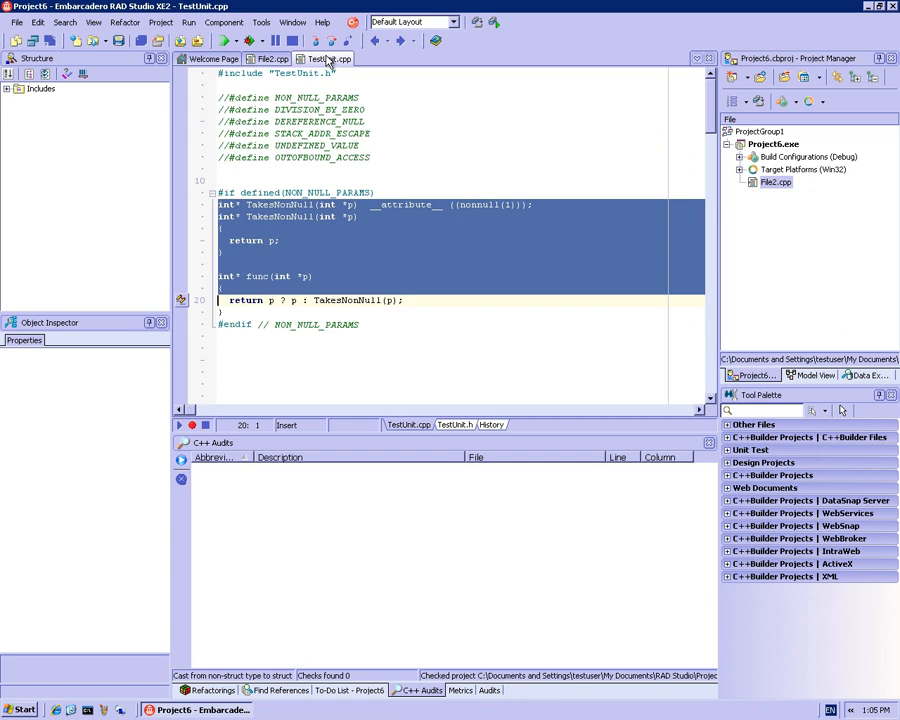
pyautogui.click(268, 58)
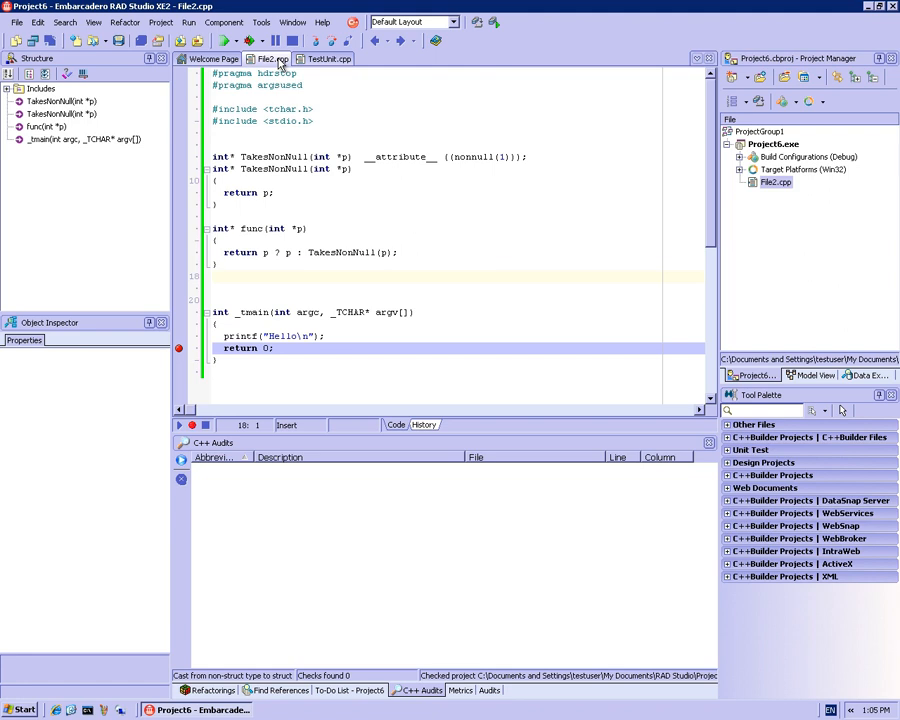
pyautogui.click(212, 276)
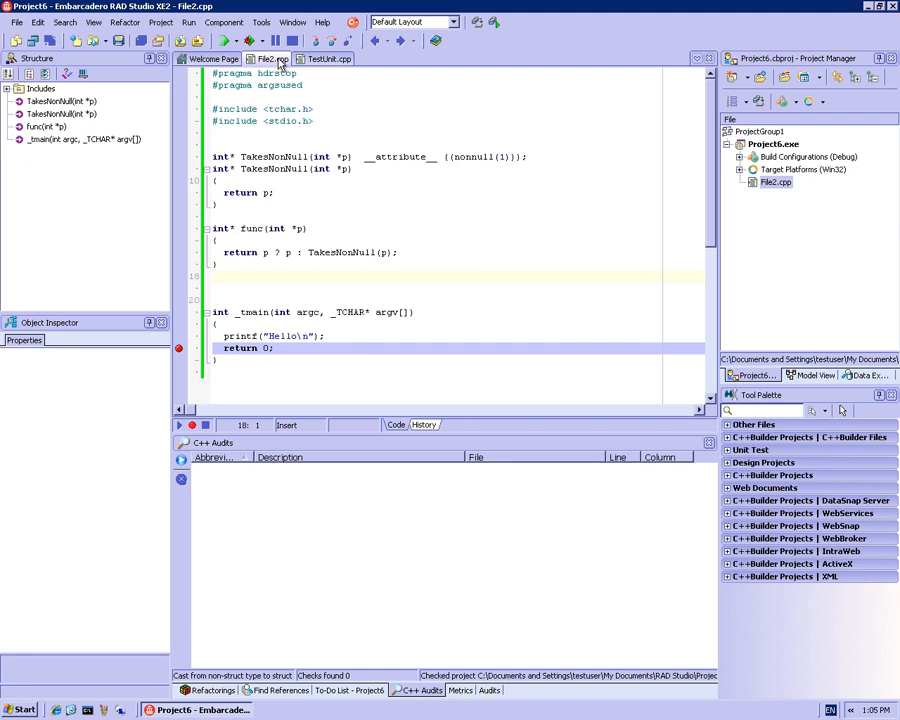
pyautogui.moveTo(264, 160)
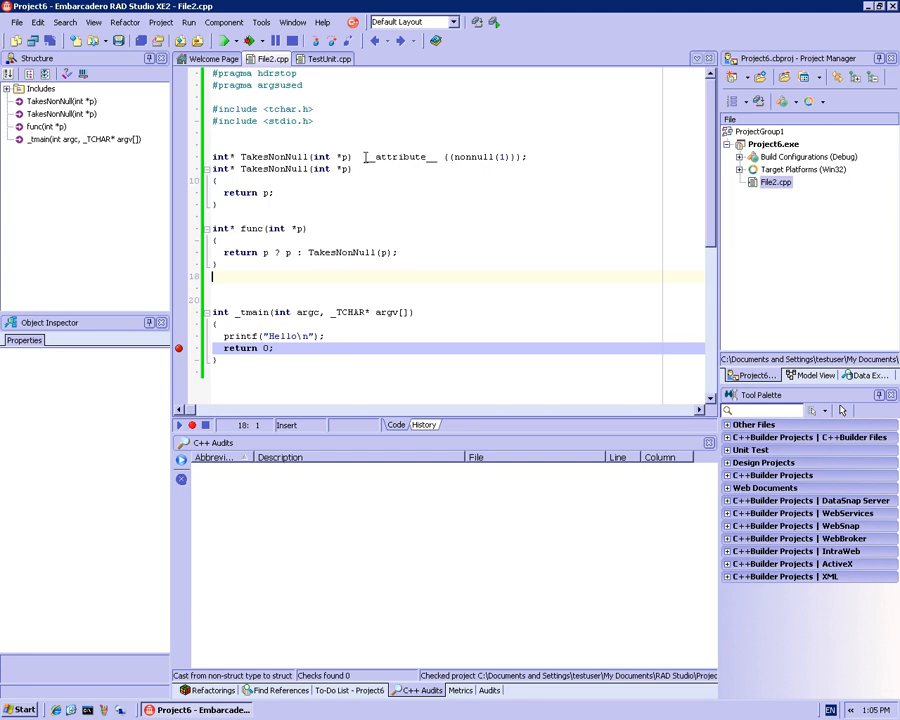
pyautogui.doubleClick(400, 156)
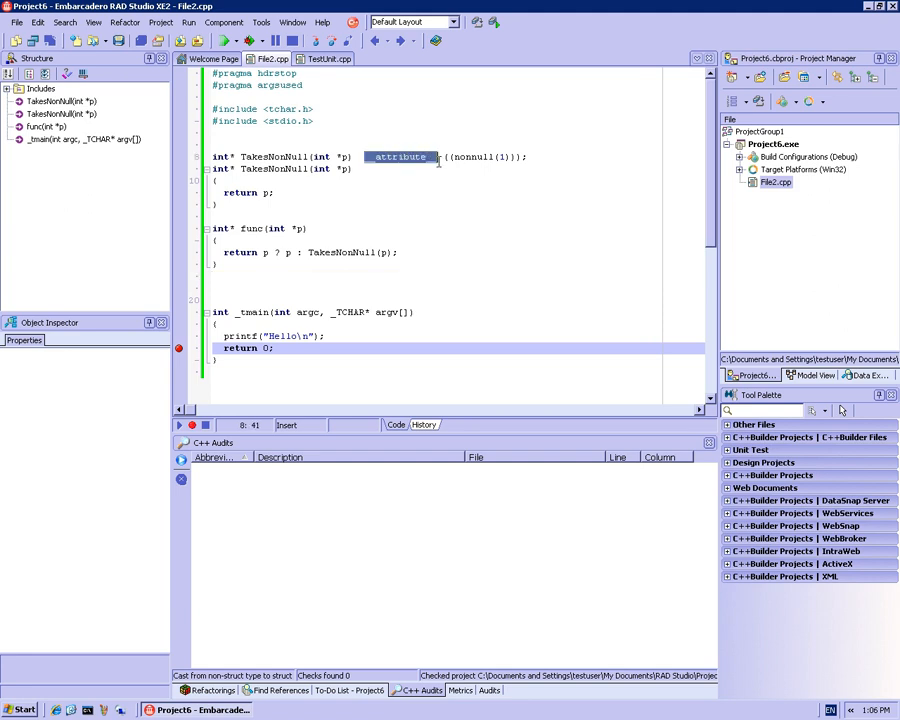
pyautogui.doubleClick(472, 156)
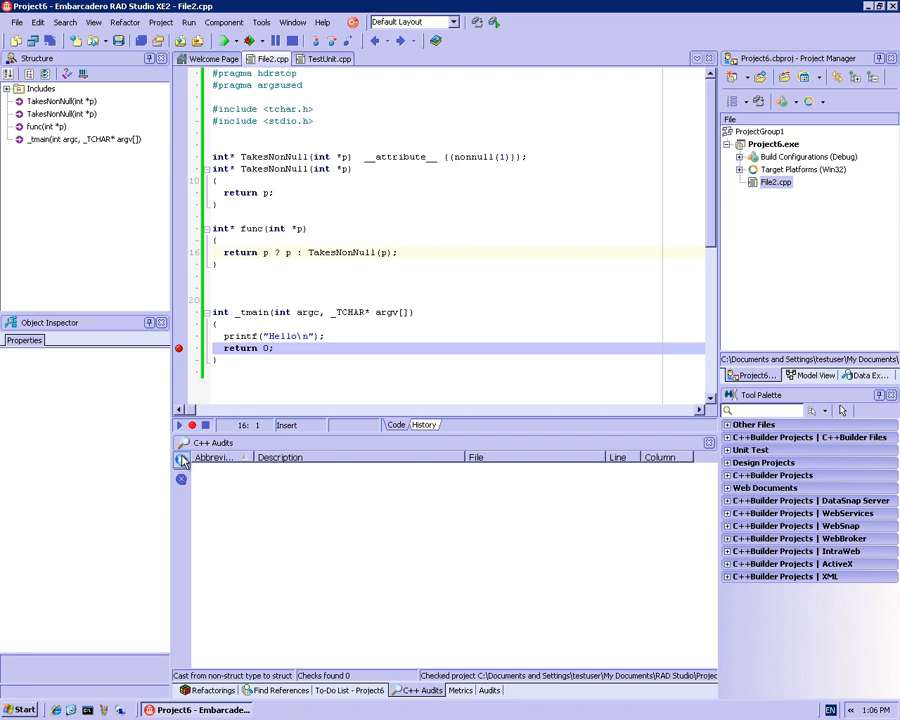
# - Run C++ Audits to flag the null pointer passed to a nonnull parameter
pyautogui.click(182, 460)
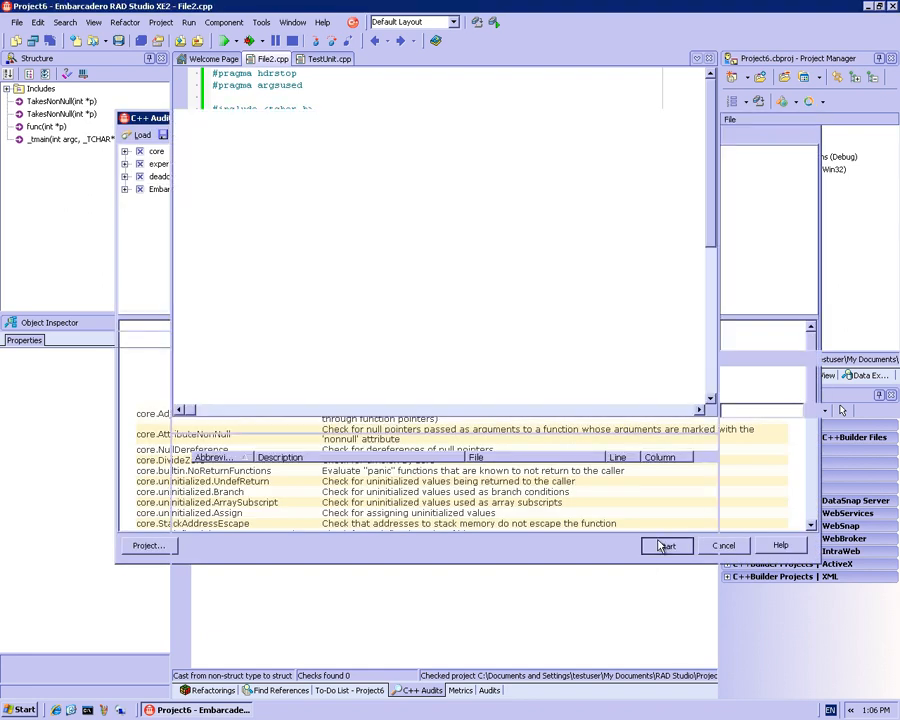
pyautogui.click(666, 544)
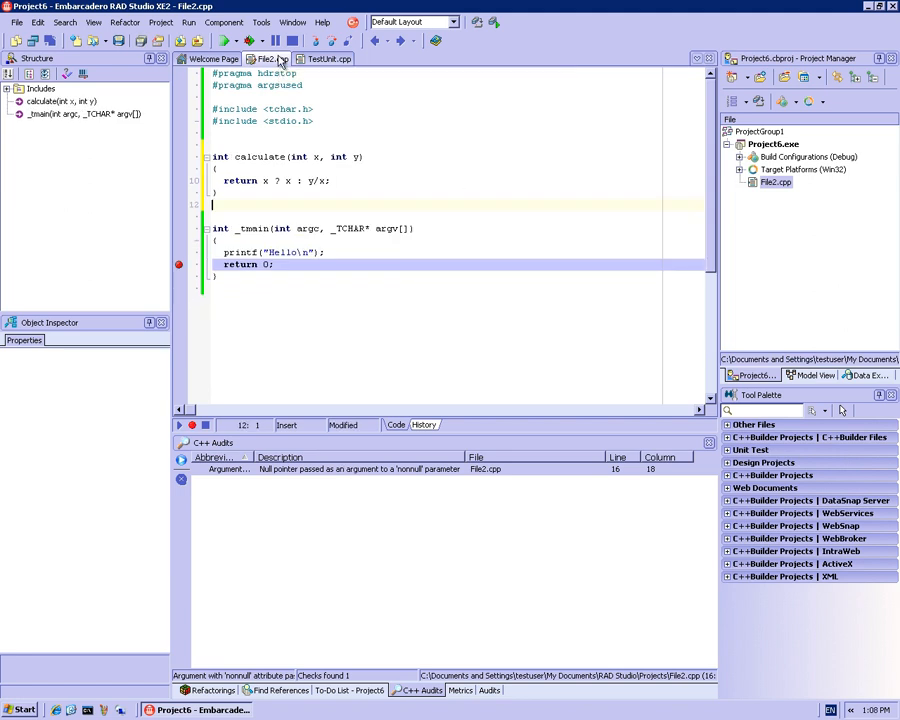
pyautogui.moveTo(268, 60)
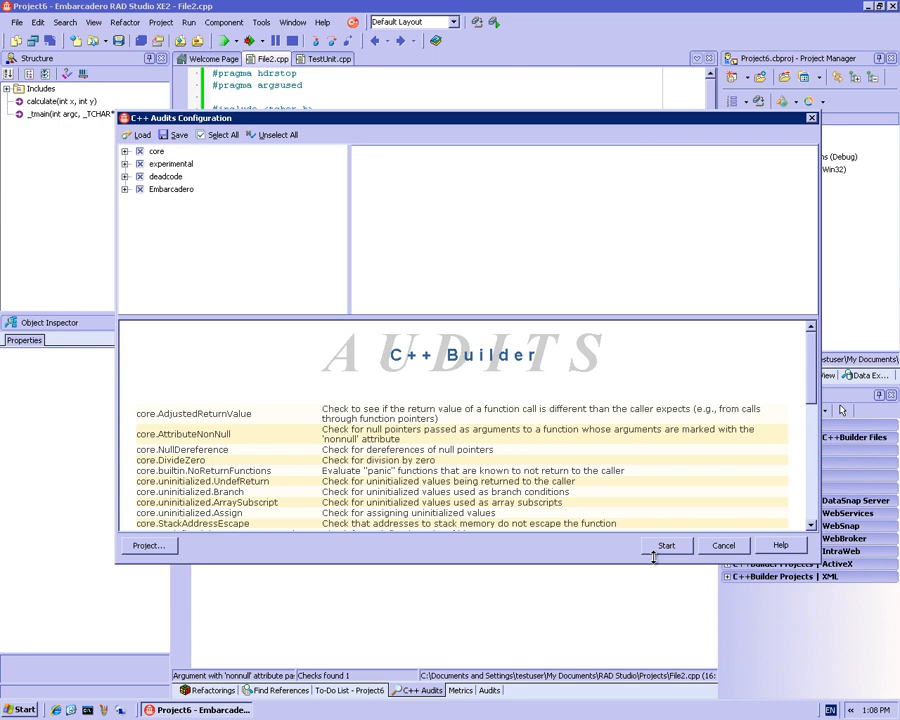
# - Run C++ Audits on calculate and jump to the flagged division by zero
pyautogui.click(666, 544)
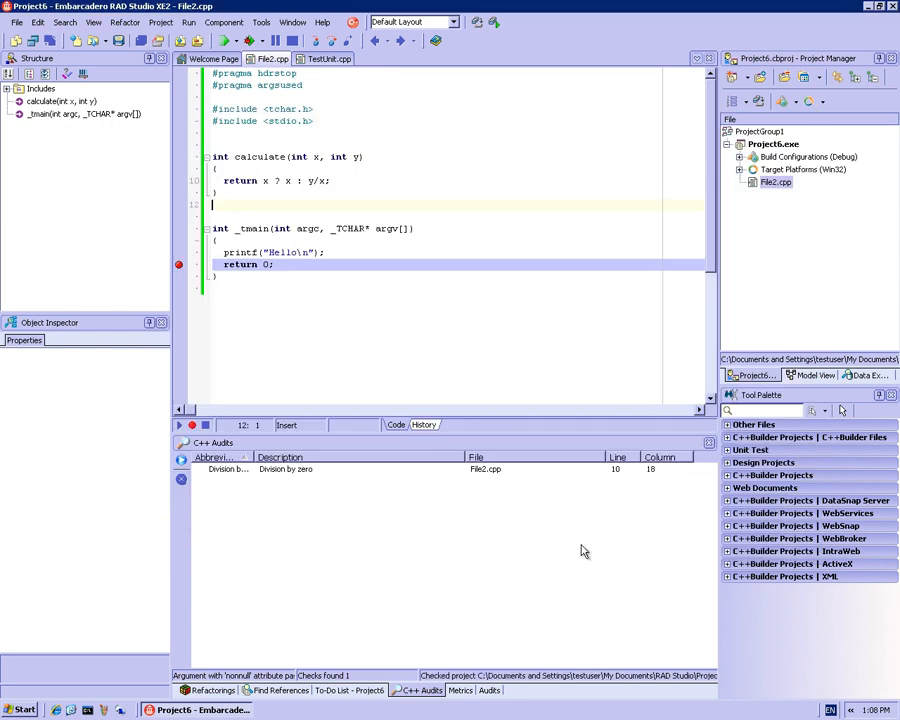
pyautogui.click(284, 468)
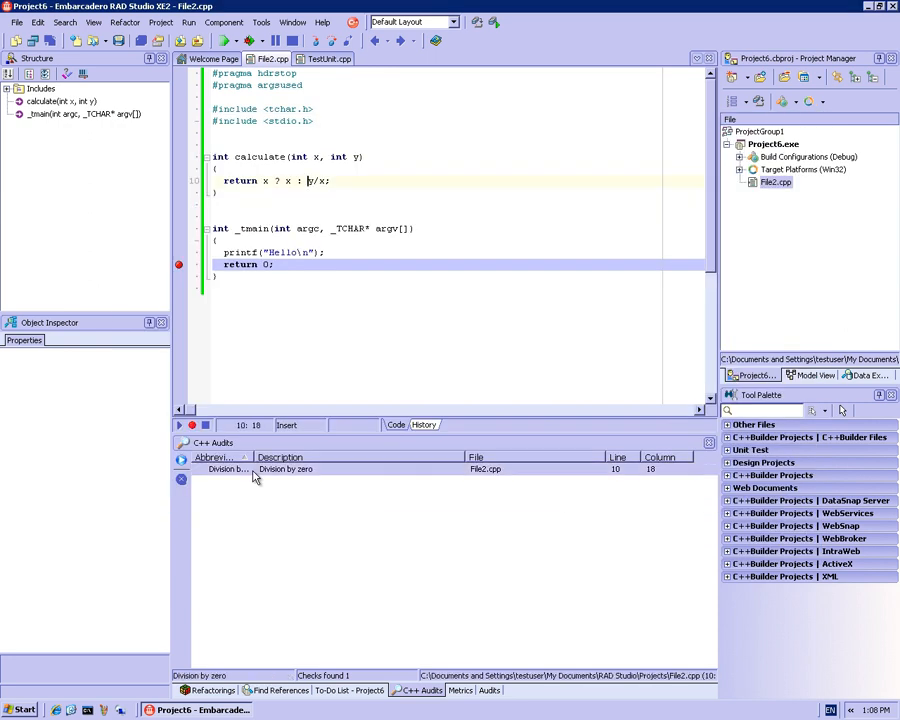
pyautogui.moveTo(256, 470)
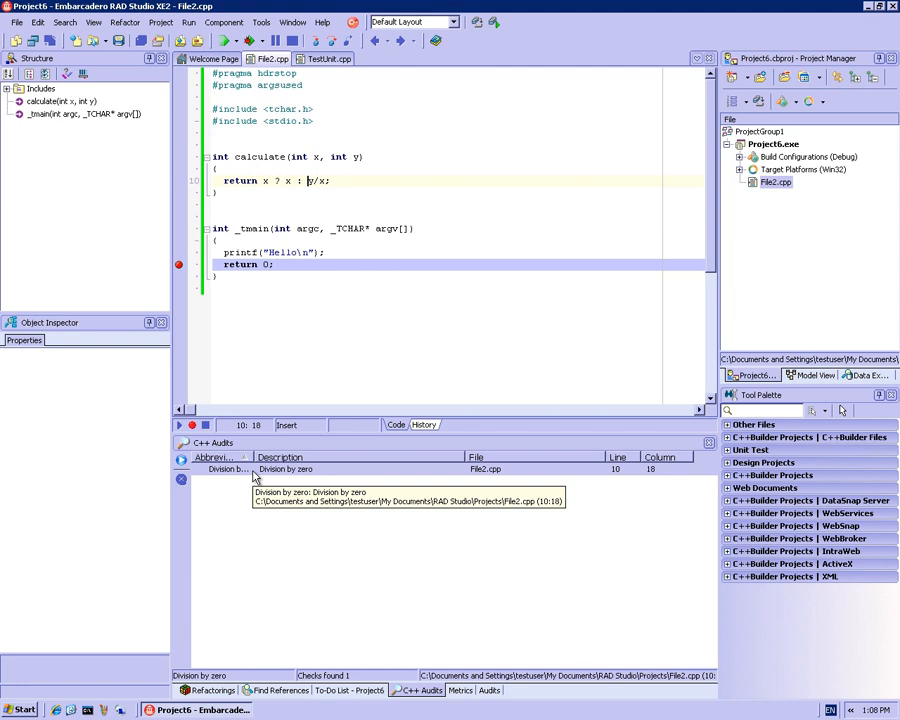
pyautogui.moveTo(252, 478)
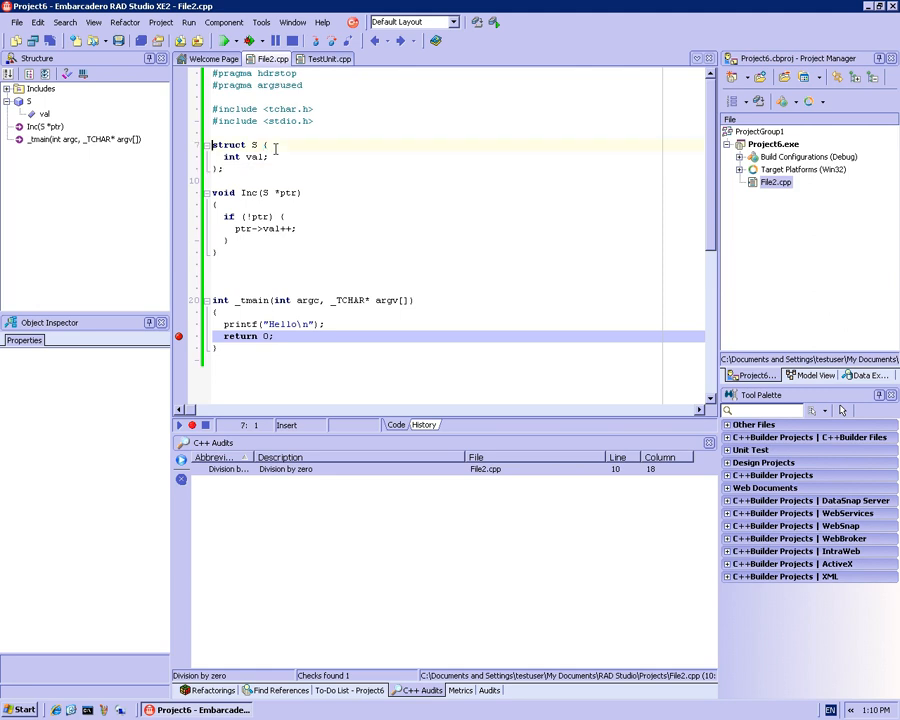
# - Select the Dereference of null pointer result to highlight the faulty line in foo
pyautogui.click(212, 192)
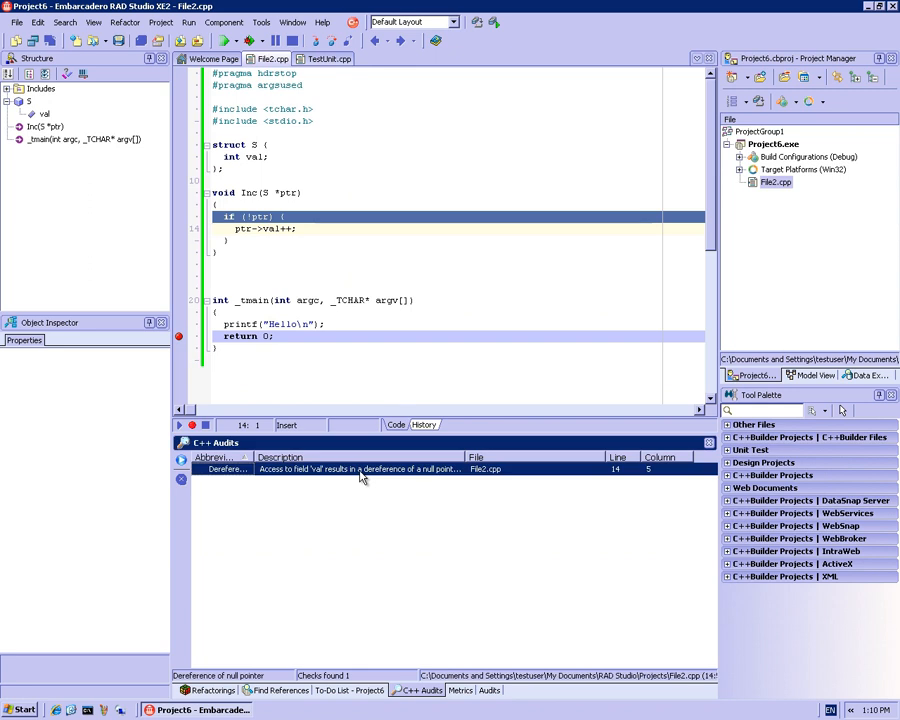
pyautogui.moveTo(364, 468)
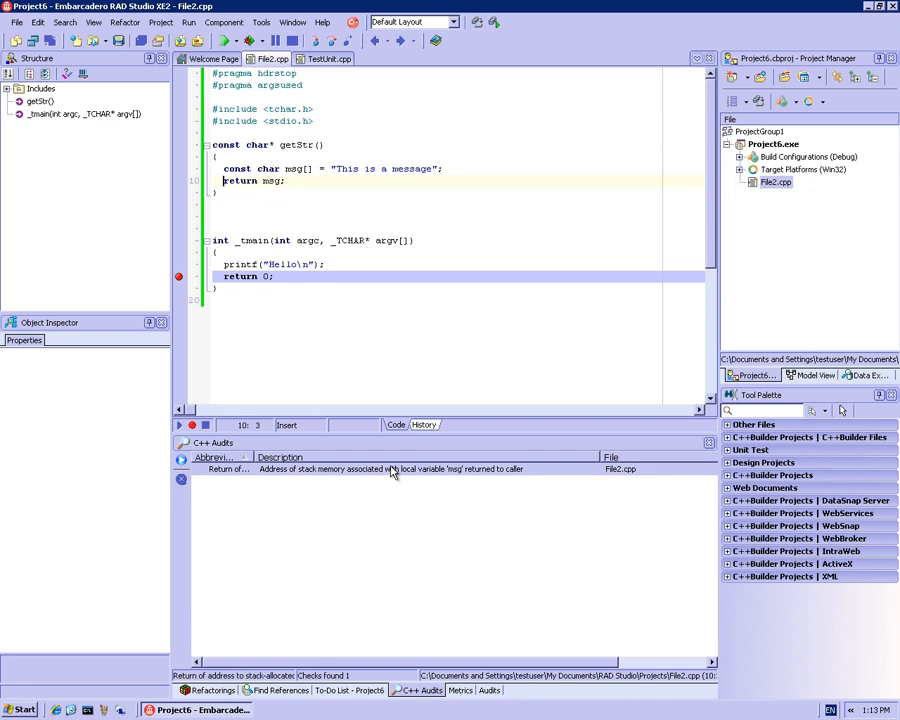
# - Review the stack address return warning for getStr's local array msg
pyautogui.click(288, 182)
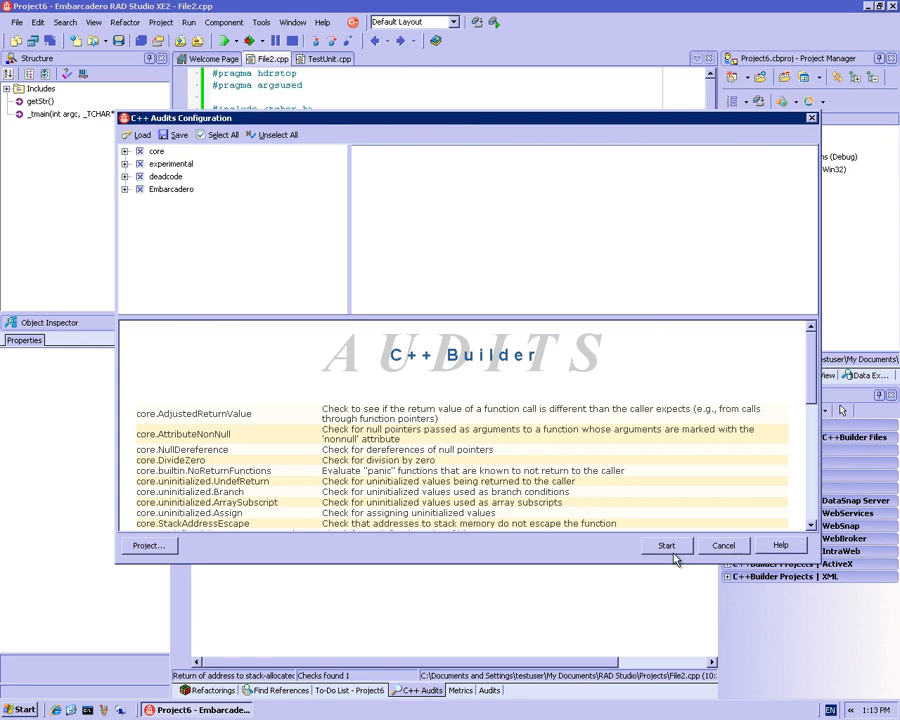
# - Audit getStr with msg as pointer (no issues), then restore msg to an array msg[] and re-audit
pyautogui.click(666, 544)
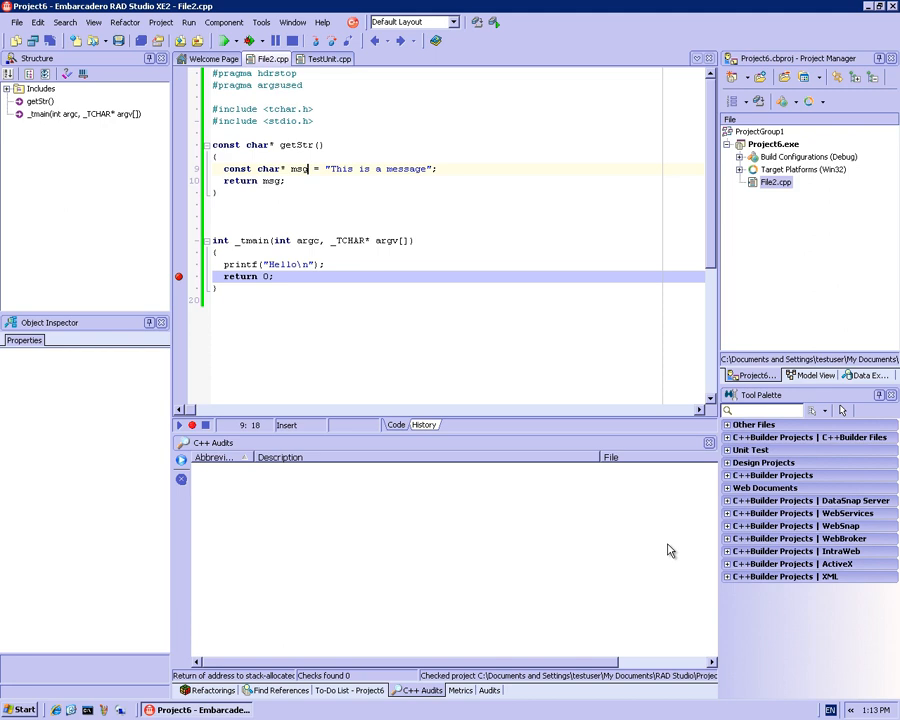
pyautogui.press('Backspace')
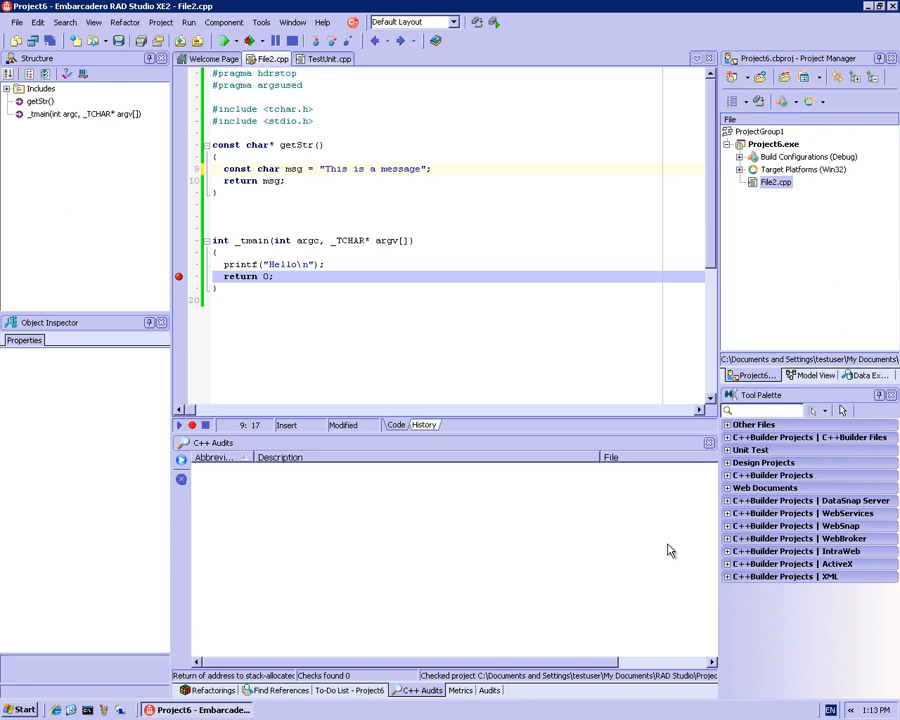
pyautogui.write('[]')
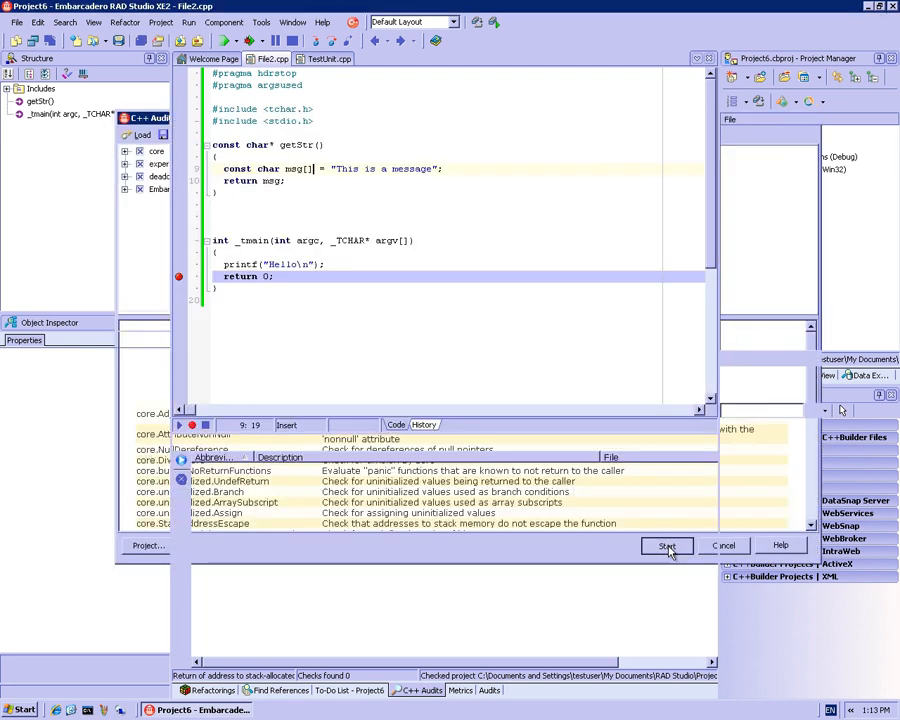
pyautogui.click(666, 544)
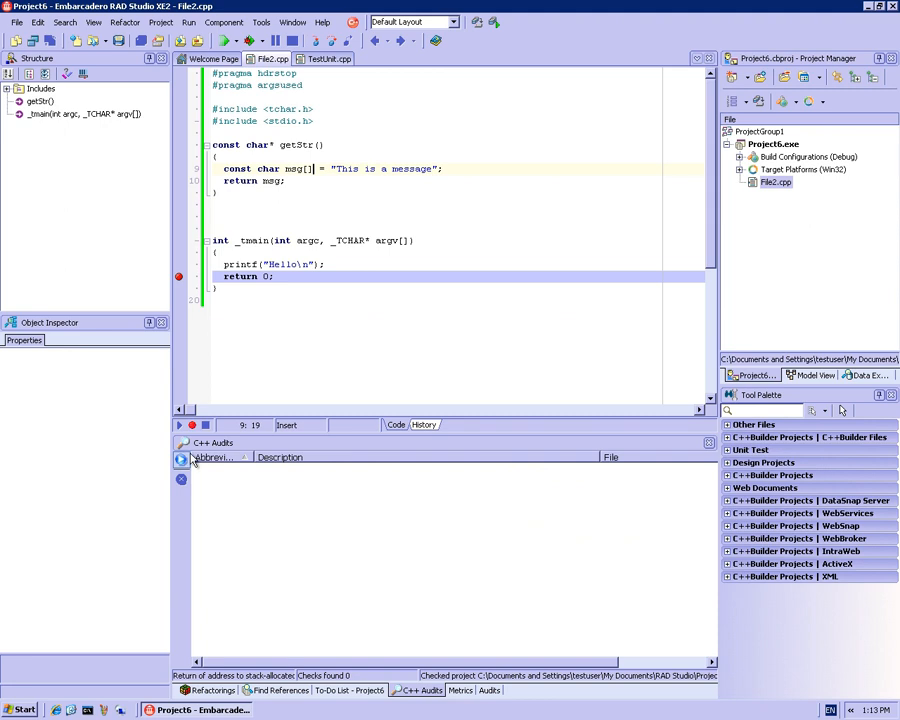